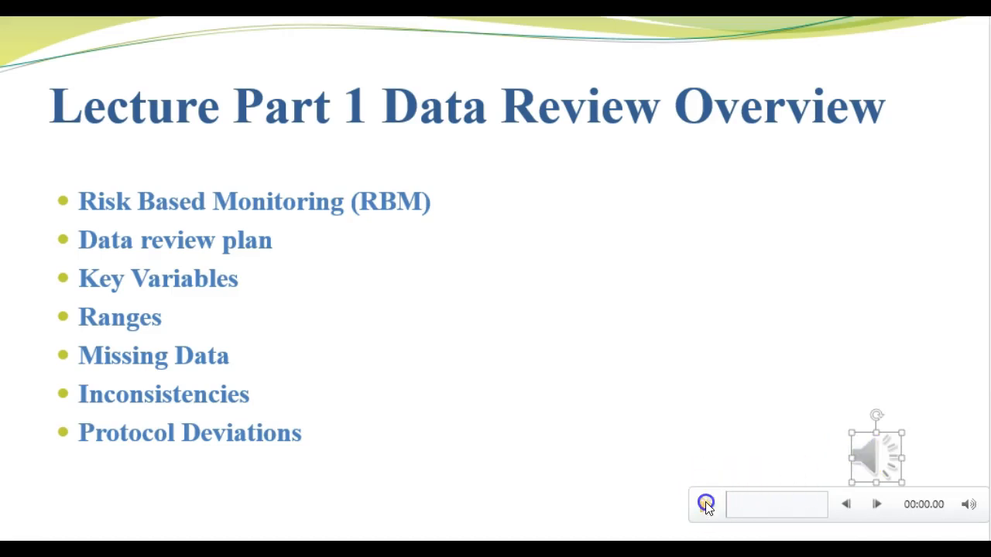
Start the audio narration on the 'Lecture Part 1 Data Review Overview' slide.
left_click(704, 504)
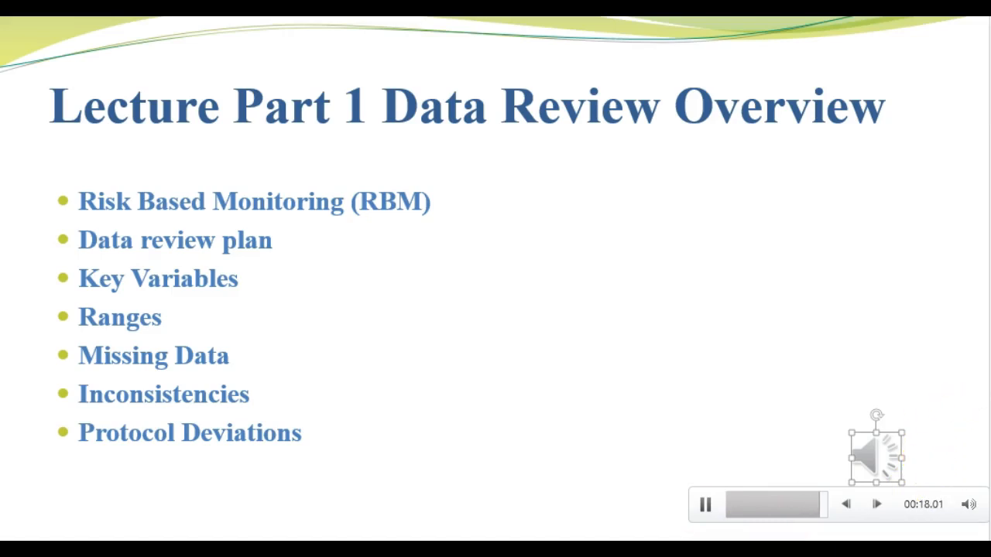
left_click(705, 502)
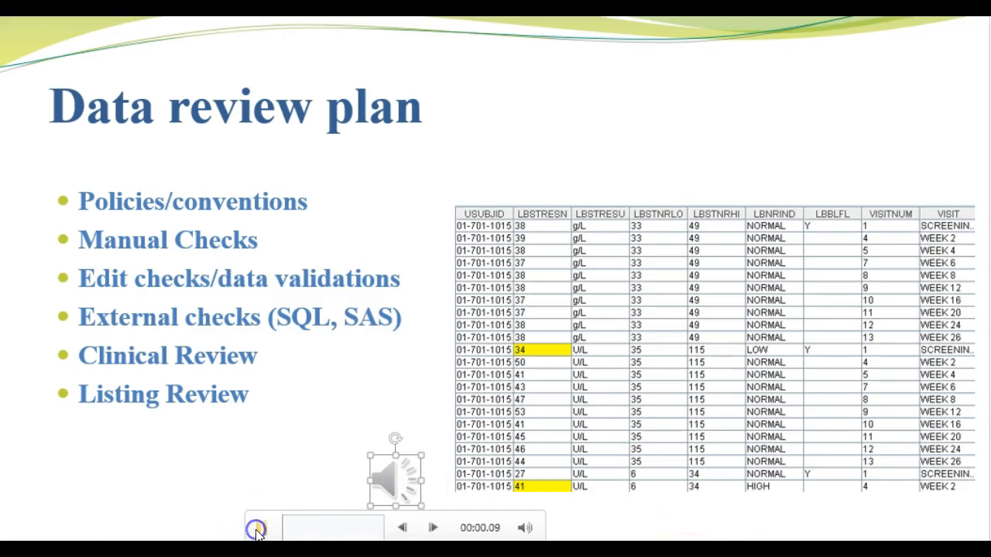
left_click(257, 528)
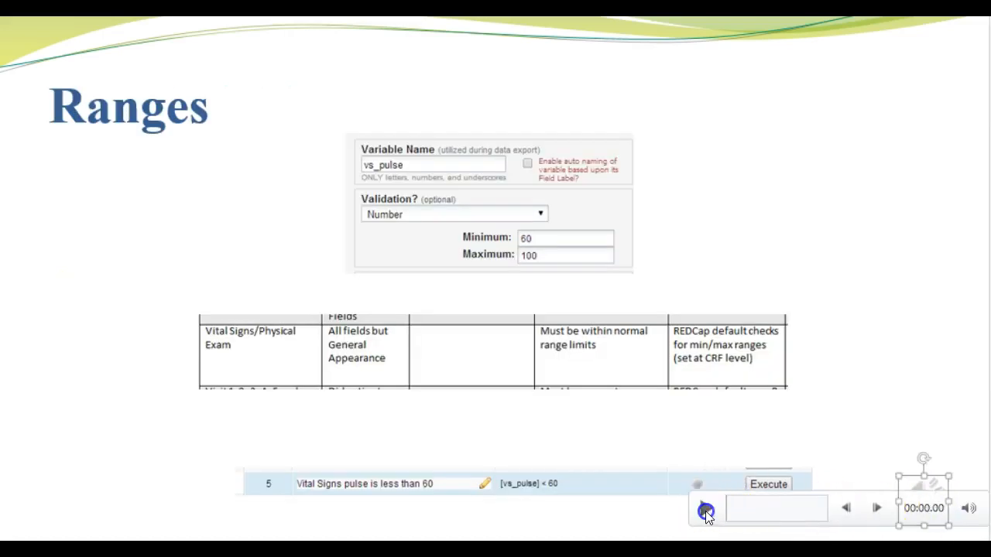
left_click(706, 508)
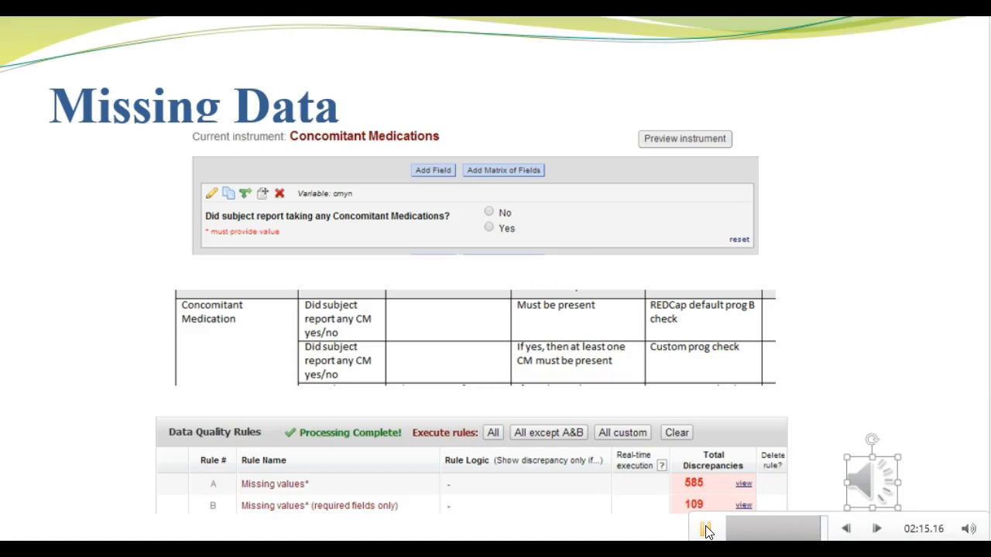
Advance past the Missing Data slide once its narration finishes.
left_click(705, 528)
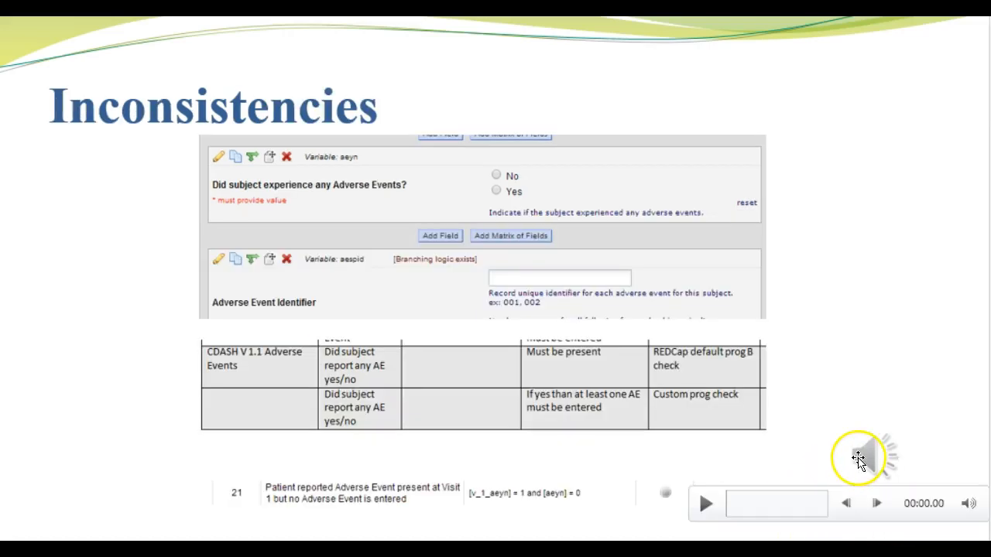
Play the adverse-event consistency narration on the Inconsistencies slide.
left_click(863, 457)
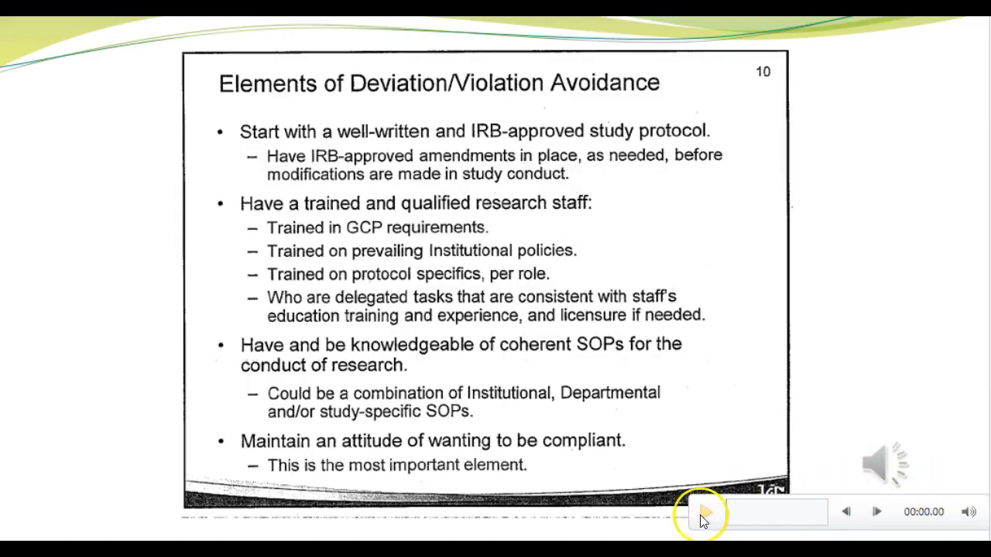
Start narration and reach the 'Protocol Deviations and Violations' slide.
left_click(706, 514)
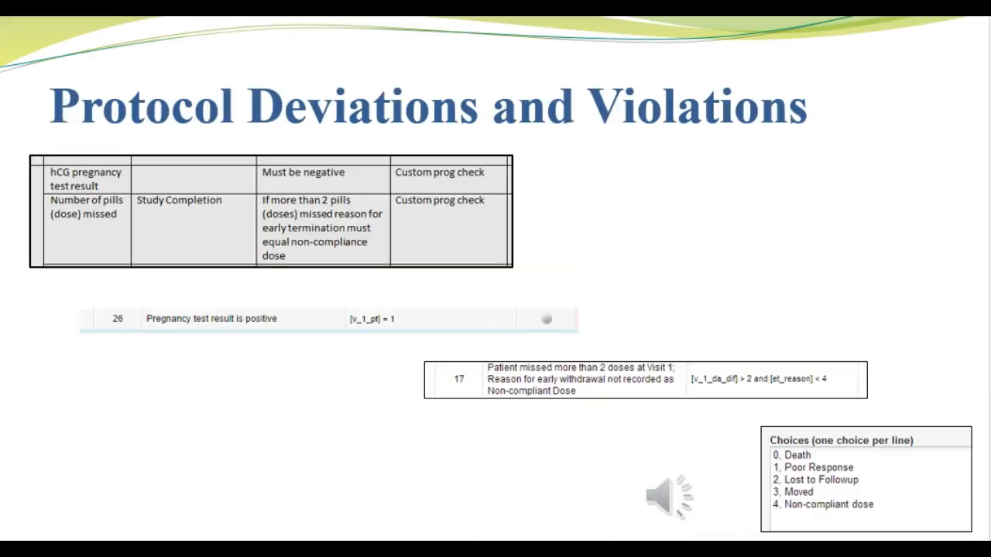
Play the protocol deviations narration using the audio control bar.
left_click(662, 505)
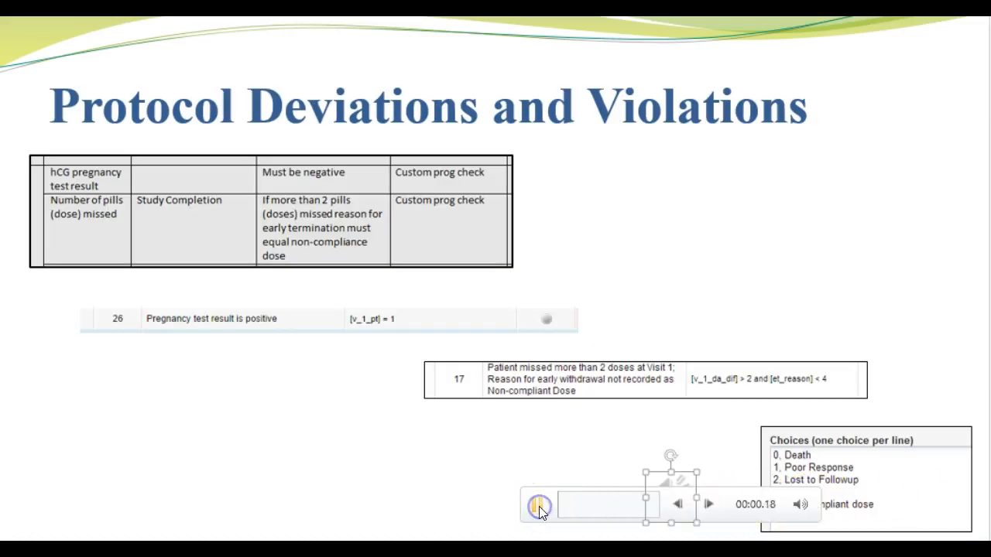
left_click(535, 504)
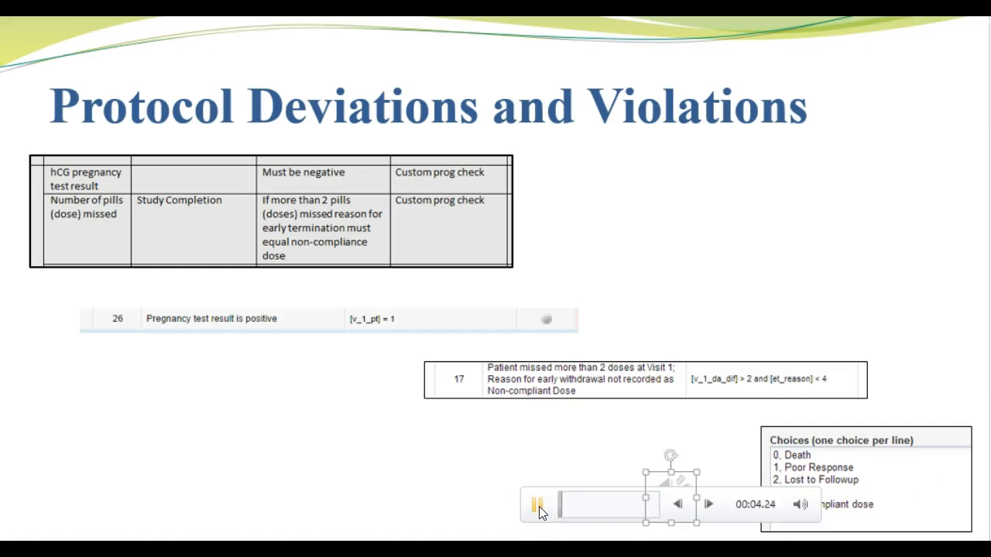
left_click(534, 505)
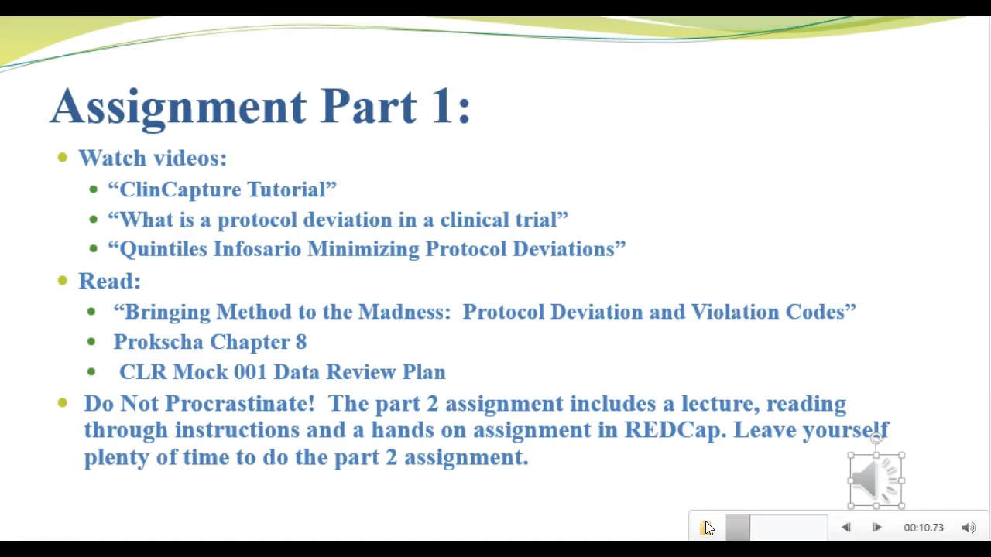
Resume the 'Assignment Part 1' slide narration at about 12 seconds.
left_click(708, 525)
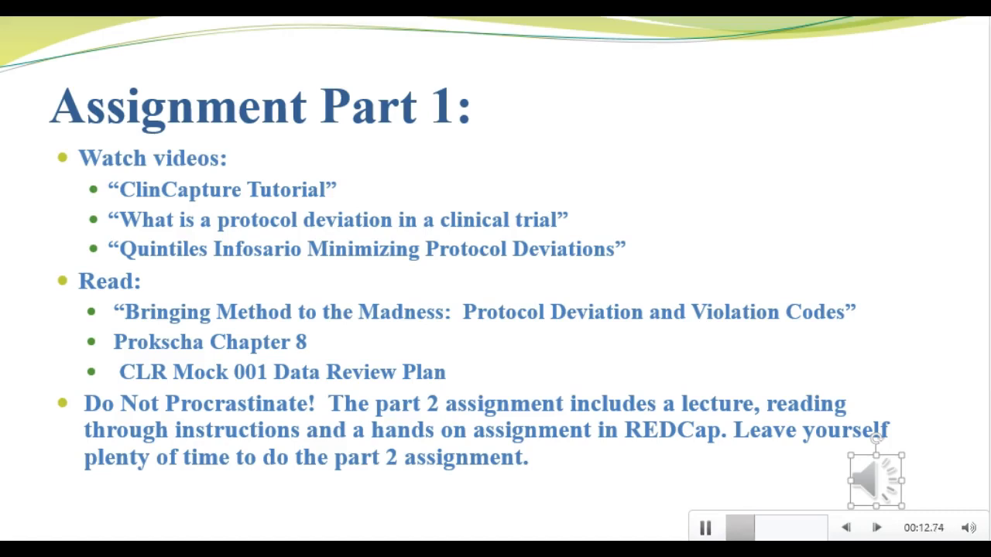